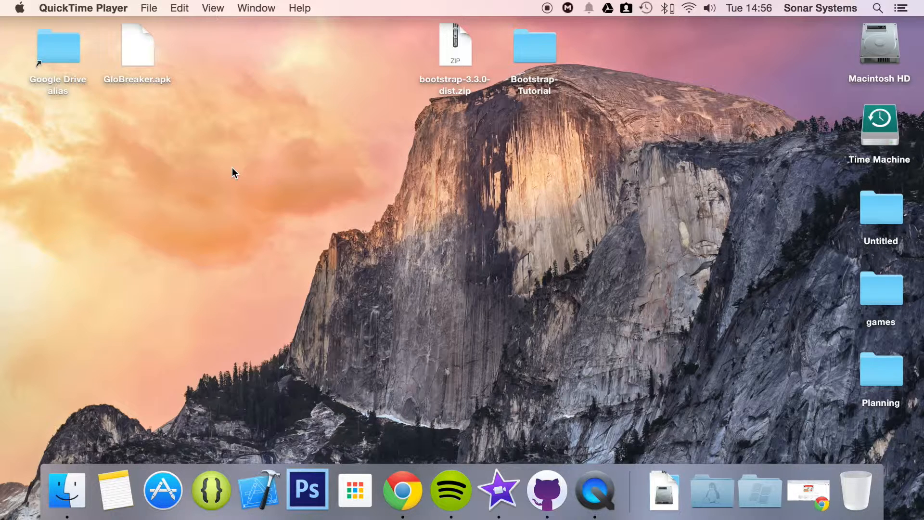
mouse_move(526, 50)
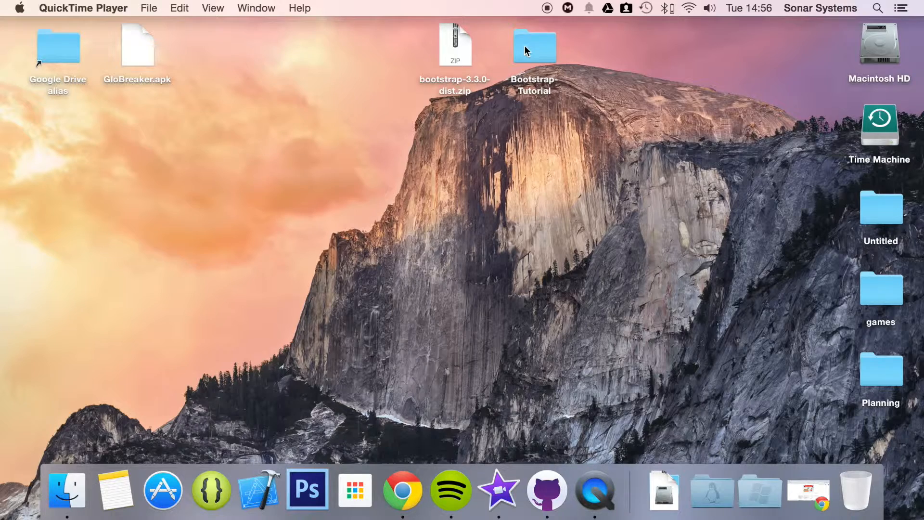
- Open index.html from the Bootstrap-Tutorial folder in Google Chrome
double_click(533, 45)
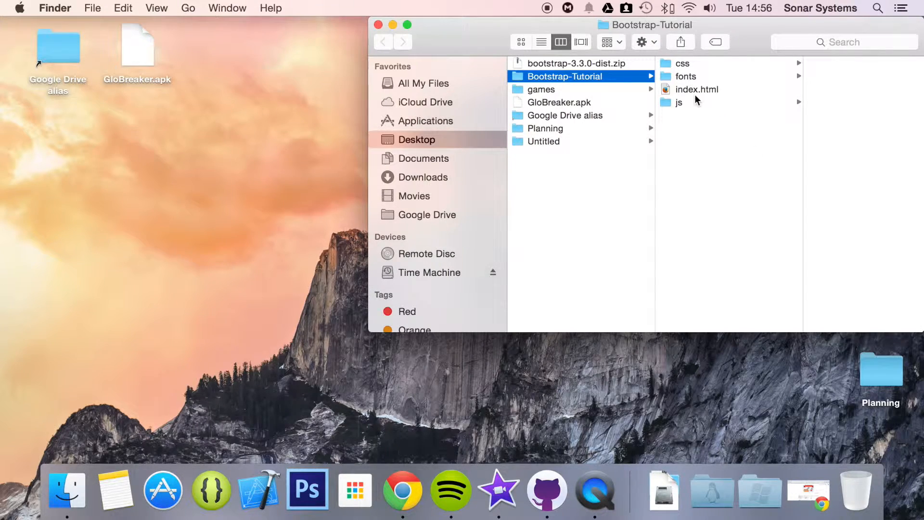
right_click(697, 89)
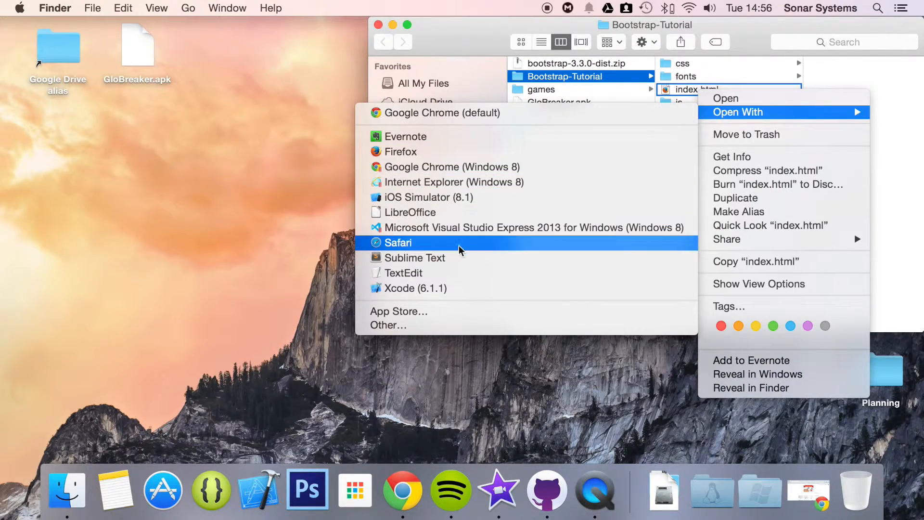
click(414, 257)
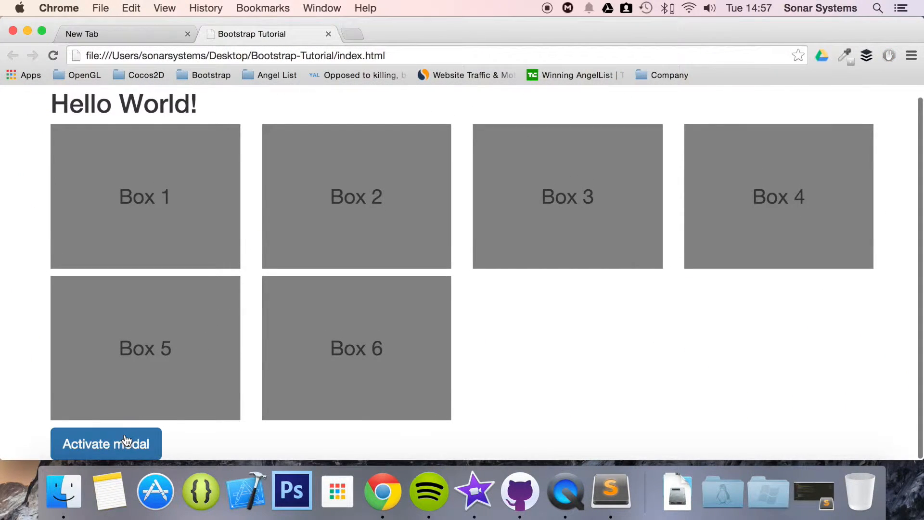
- Show and dismiss the page's modal, then reopen index.html in the editor
click(105, 444)
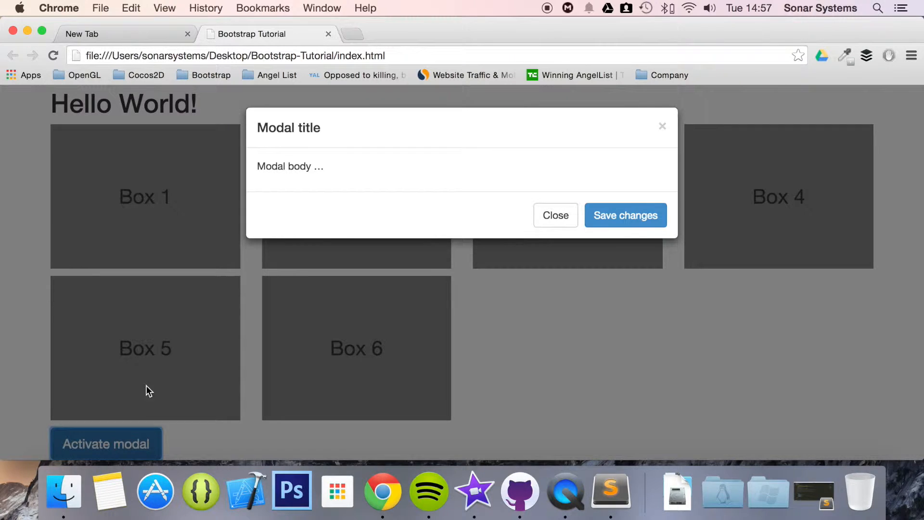
click(554, 215)
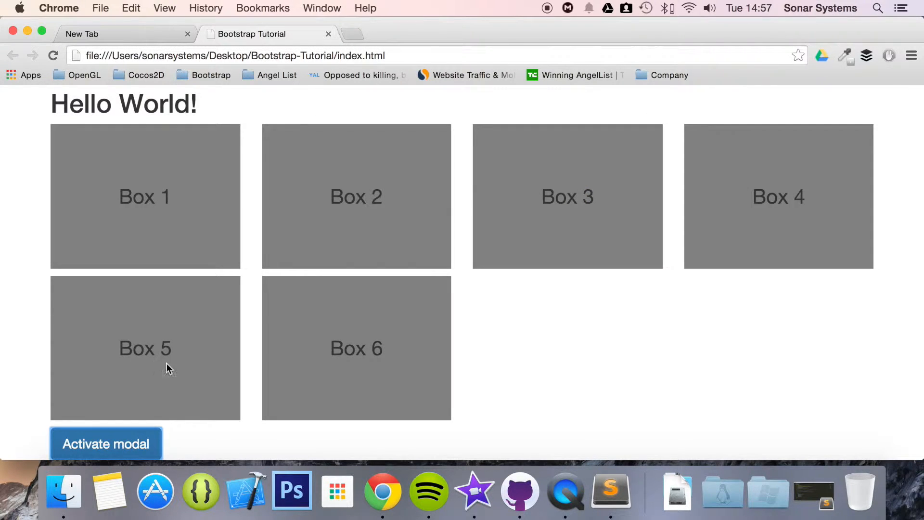
mouse_move(20, 35)
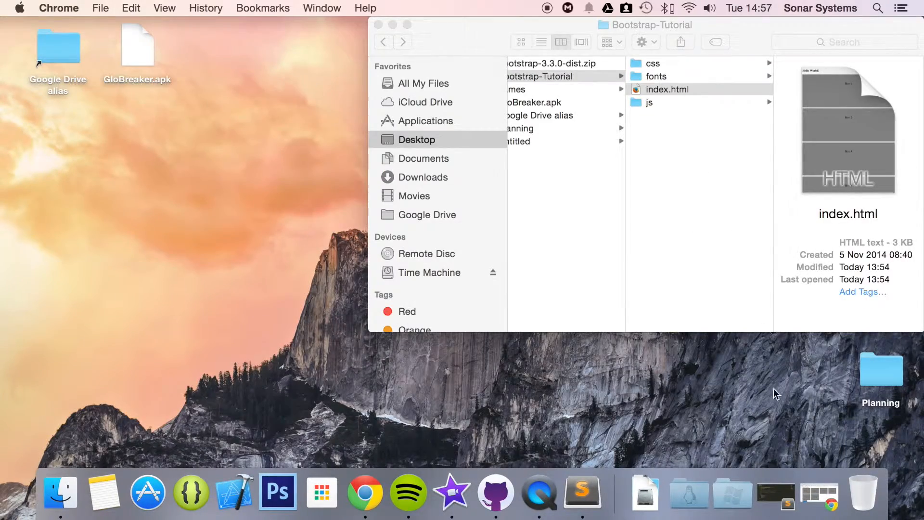
double_click(667, 89)
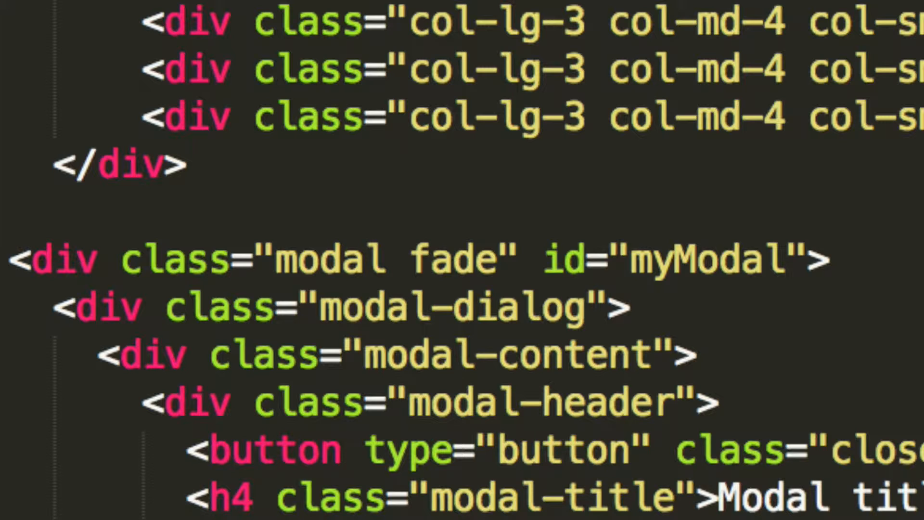
- Delete the word 'fade' from class="modal fade" on the myModal div
double_click(701, 258)
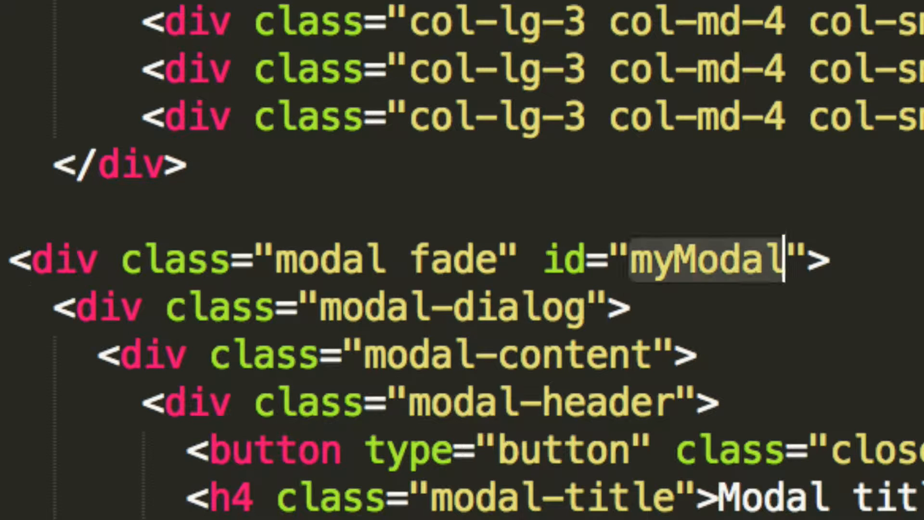
double_click(330, 259)
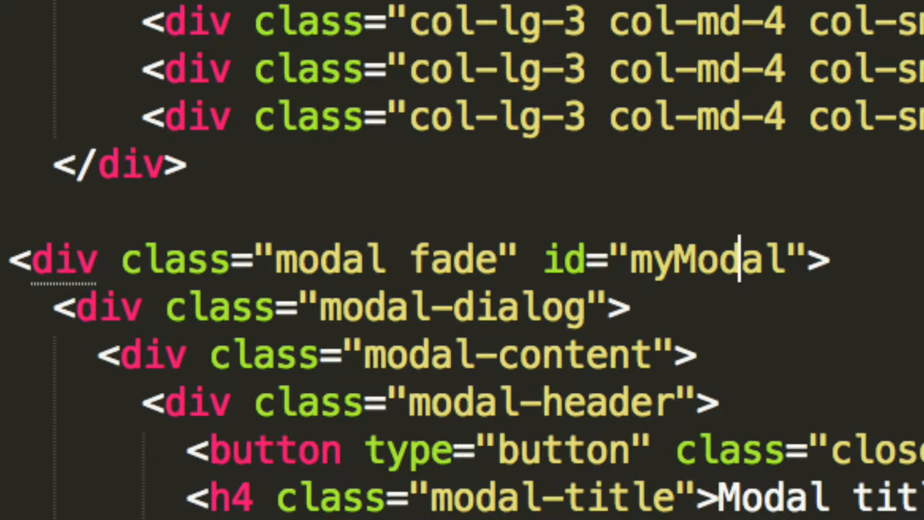
double_click(451, 260)
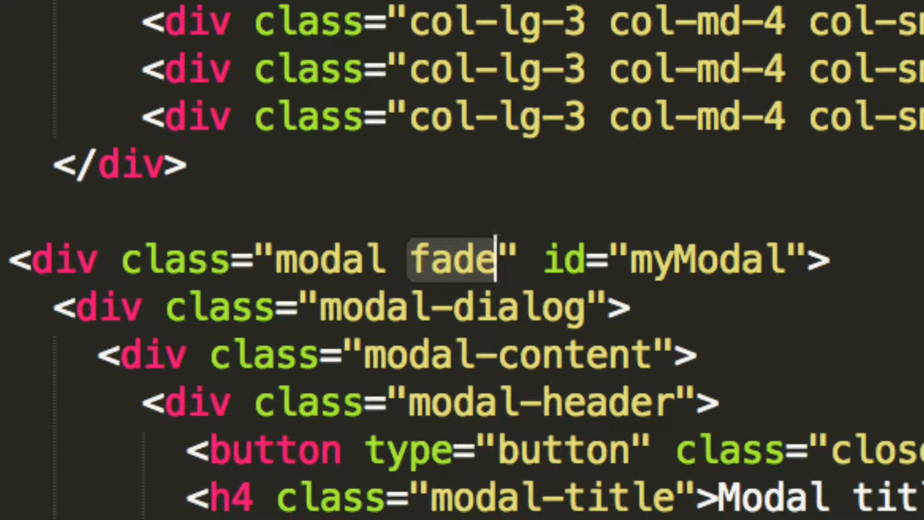
key(Backspace)
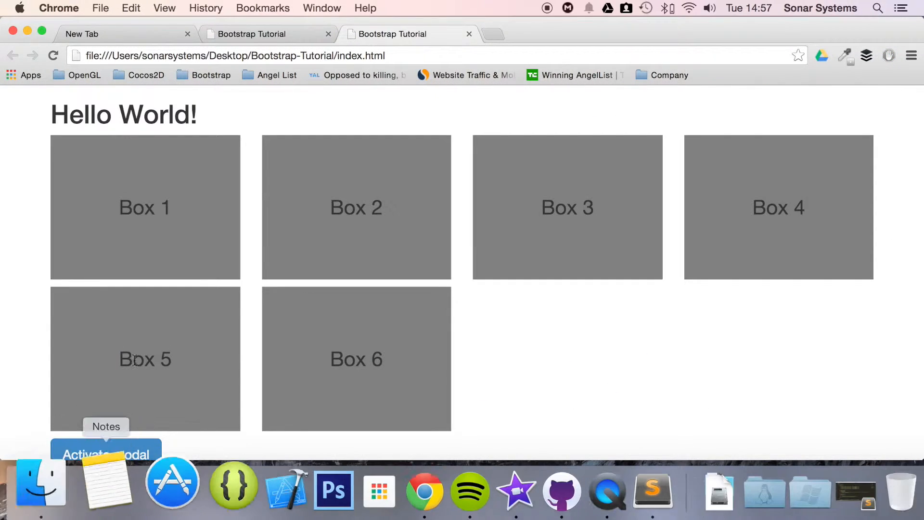
- Click Activate modal to confirm the Modal title dialog appears instantly
click(106, 454)
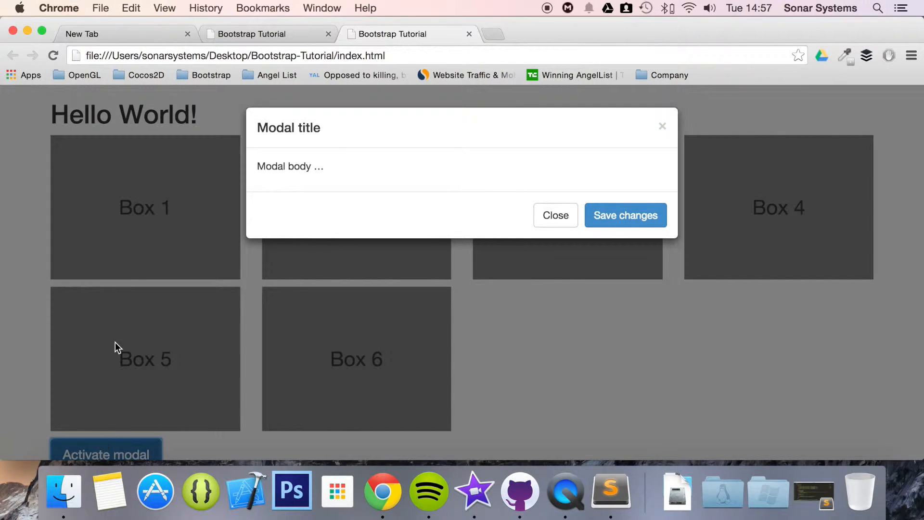